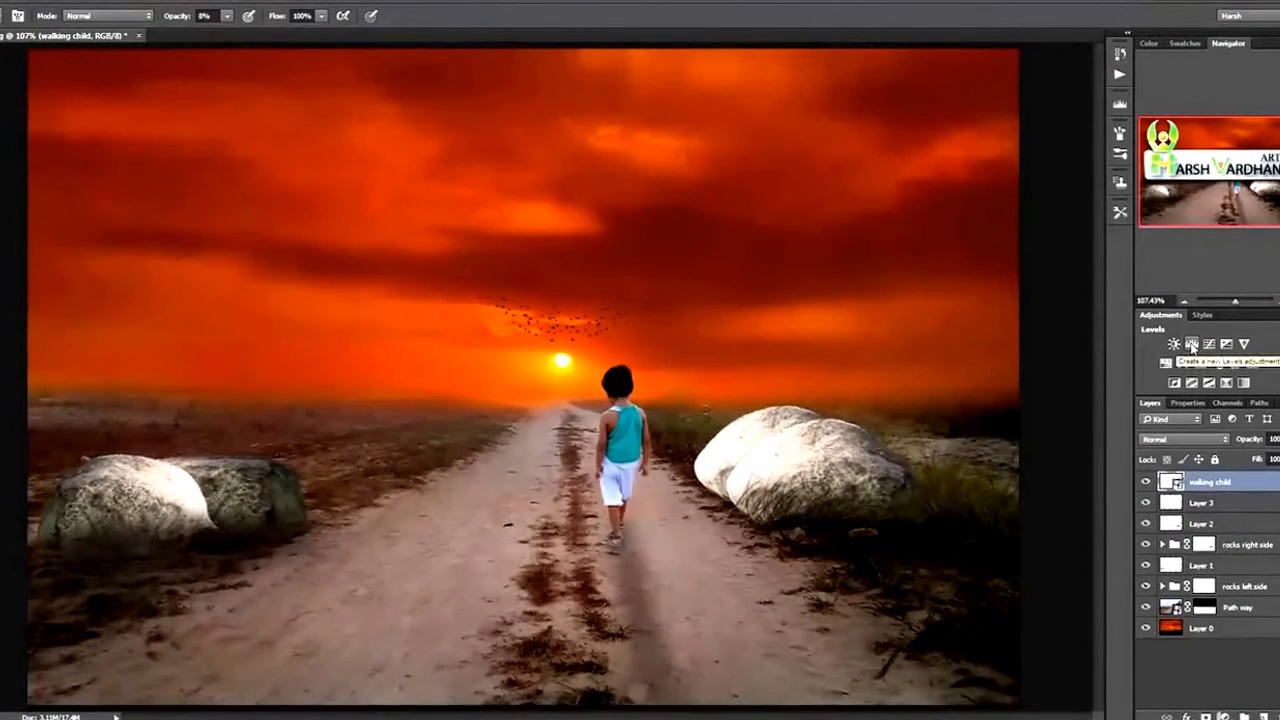
Step: Add a Levels adjustment layer and brighten its Red channel midtones to warm the scene
left_click(1176, 344)
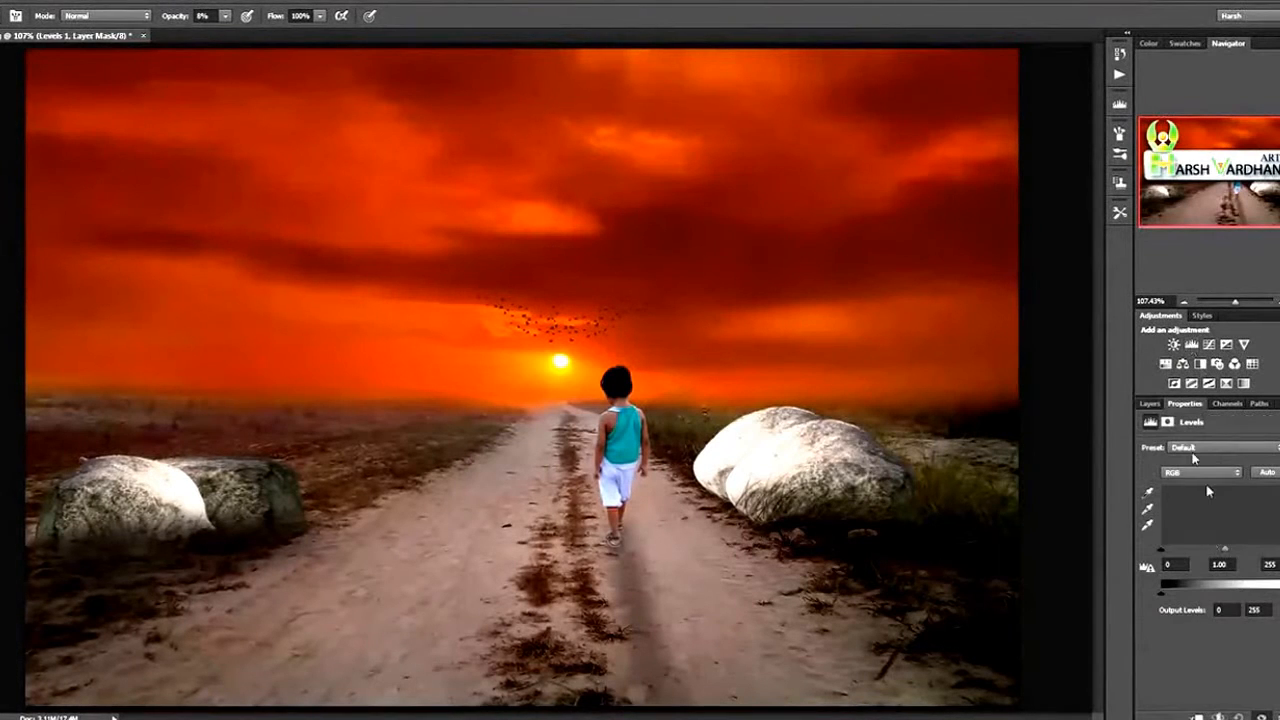
left_click(1200, 472)
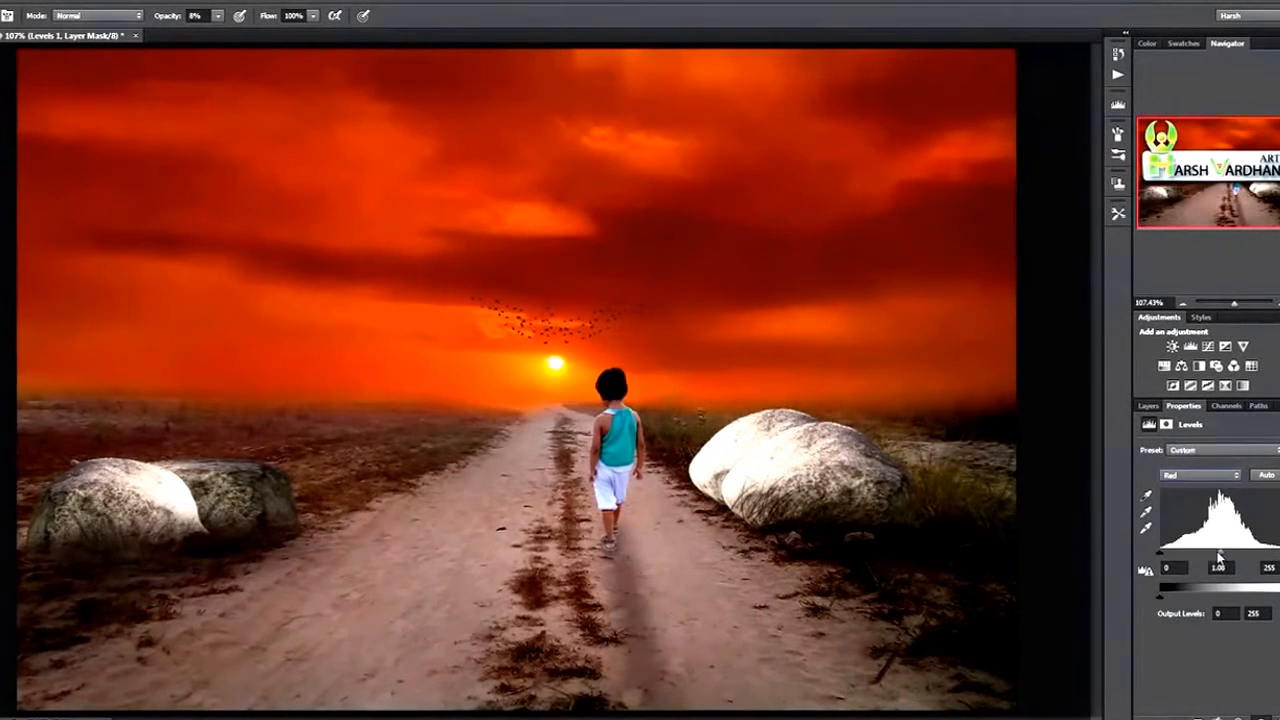
left_click_drag(1216, 556, 1224, 556)
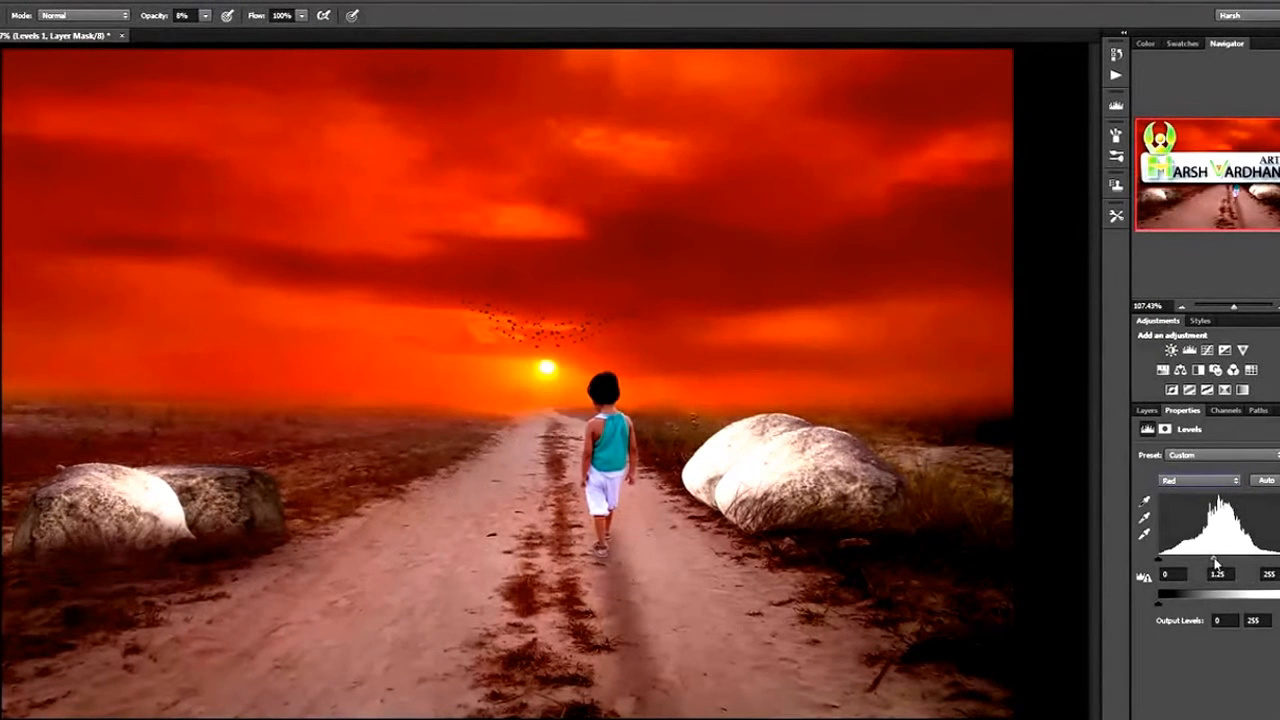
Step: Push the Red channel of Levels 1 strongly red, then ease the midtones back to a milder warm cast
left_click(1204, 482)
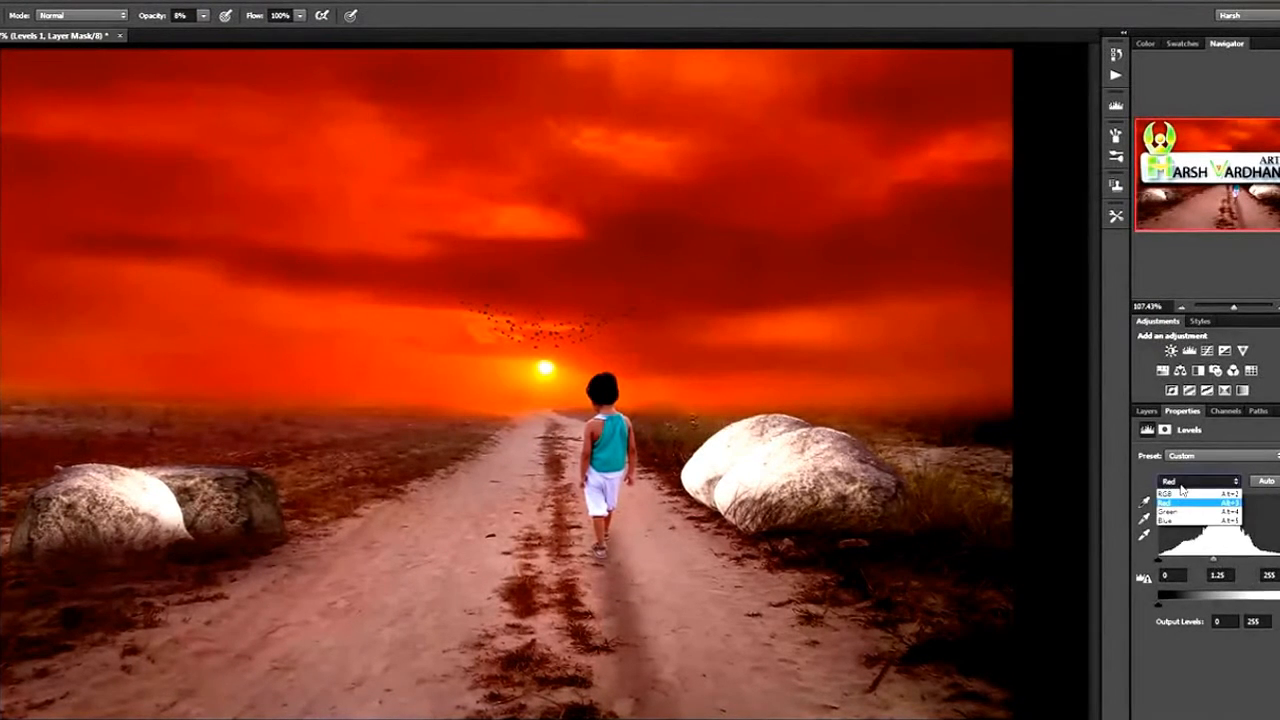
left_click(1196, 496)
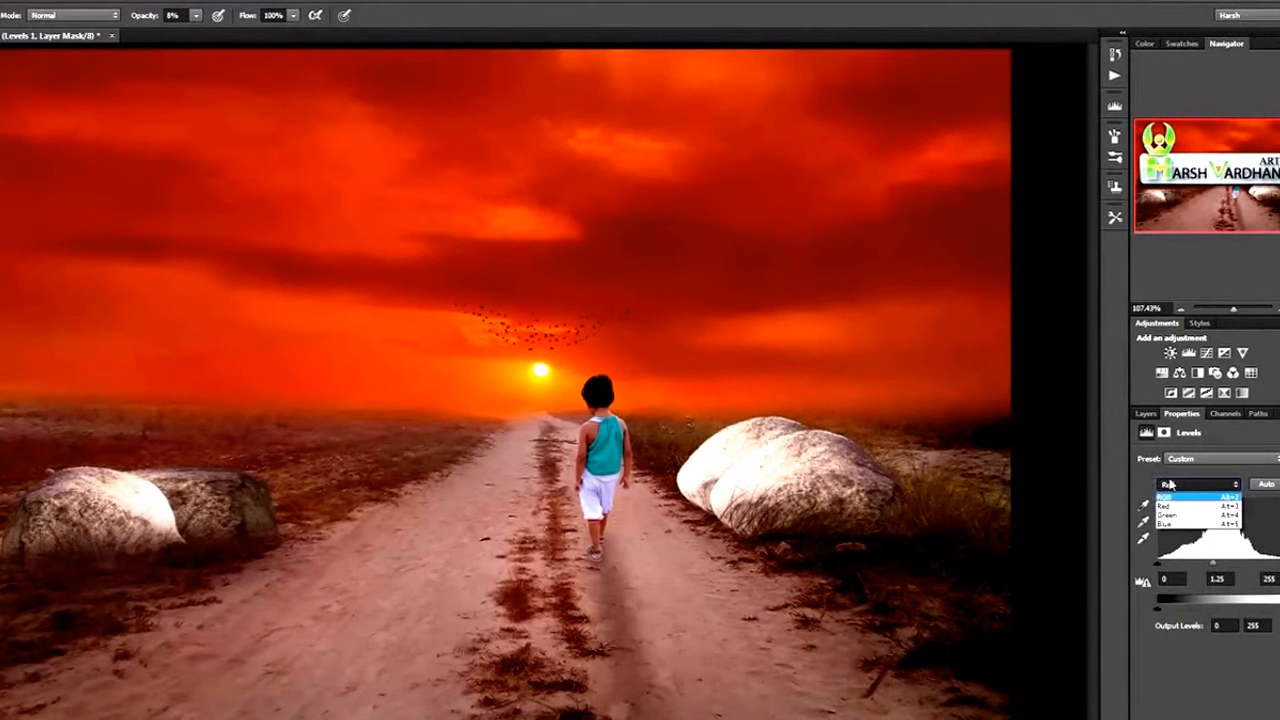
left_click(1198, 484)
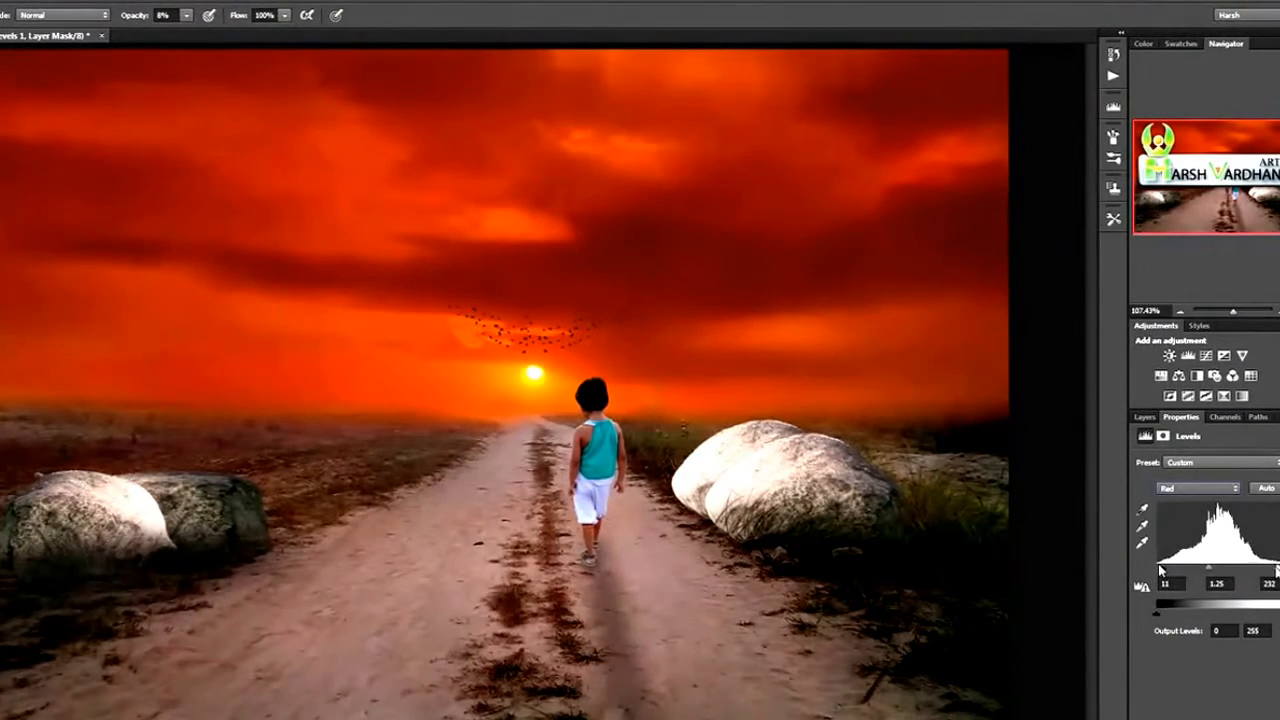
left_click_drag(1172, 564, 1150, 564)
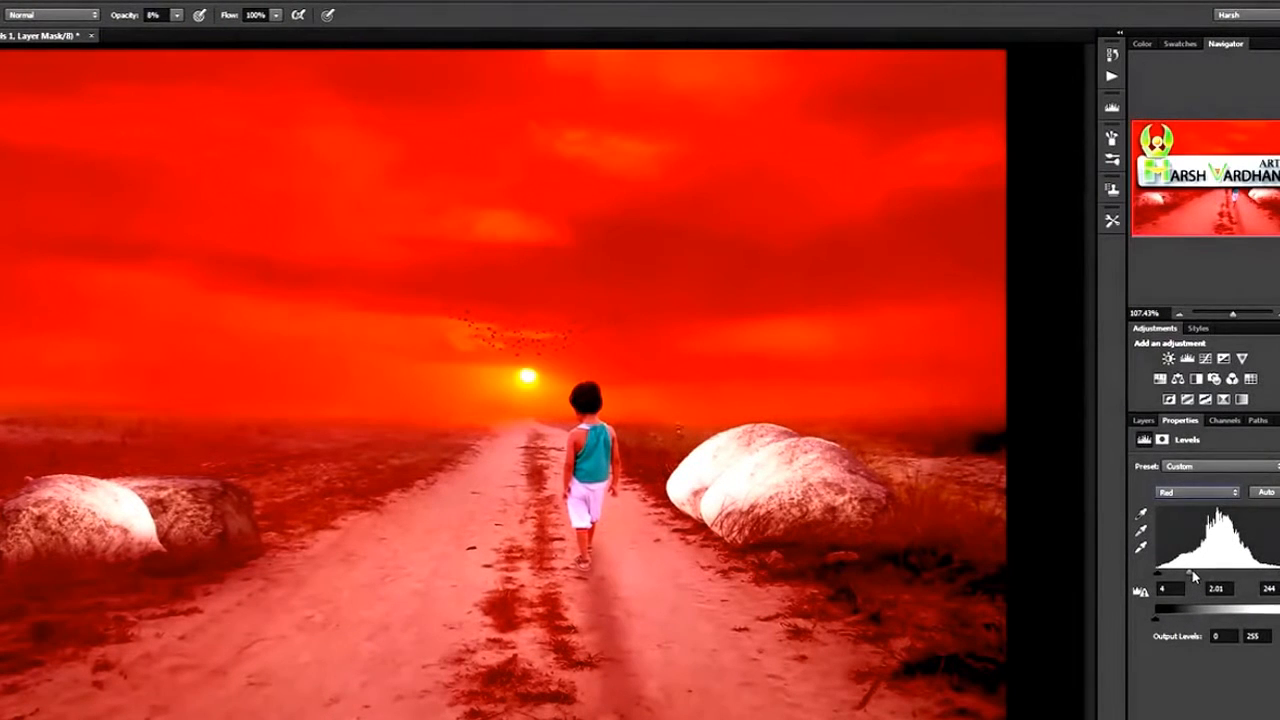
left_click_drag(1210, 576, 1218, 588)
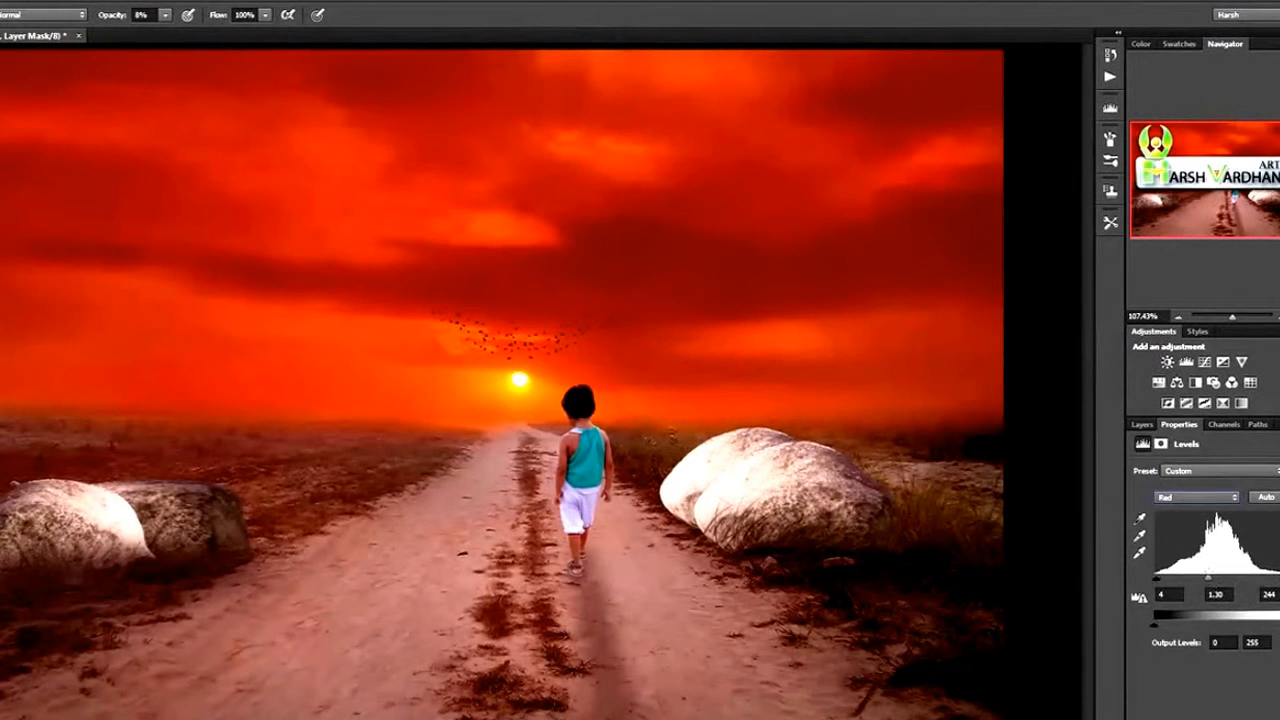
left_click(1142, 424)
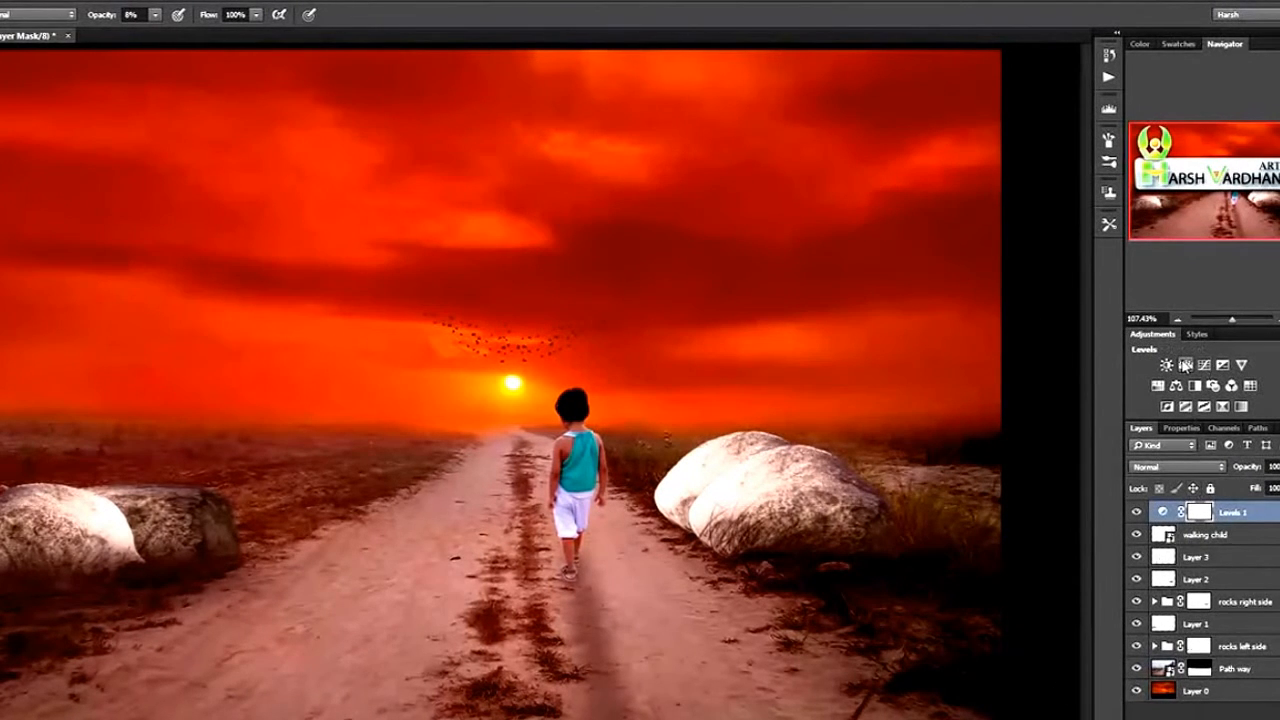
Step: Add Levels 2 and raise the RGB black point and midtone sliders to darken shadows and midtones
left_click(1180, 428)
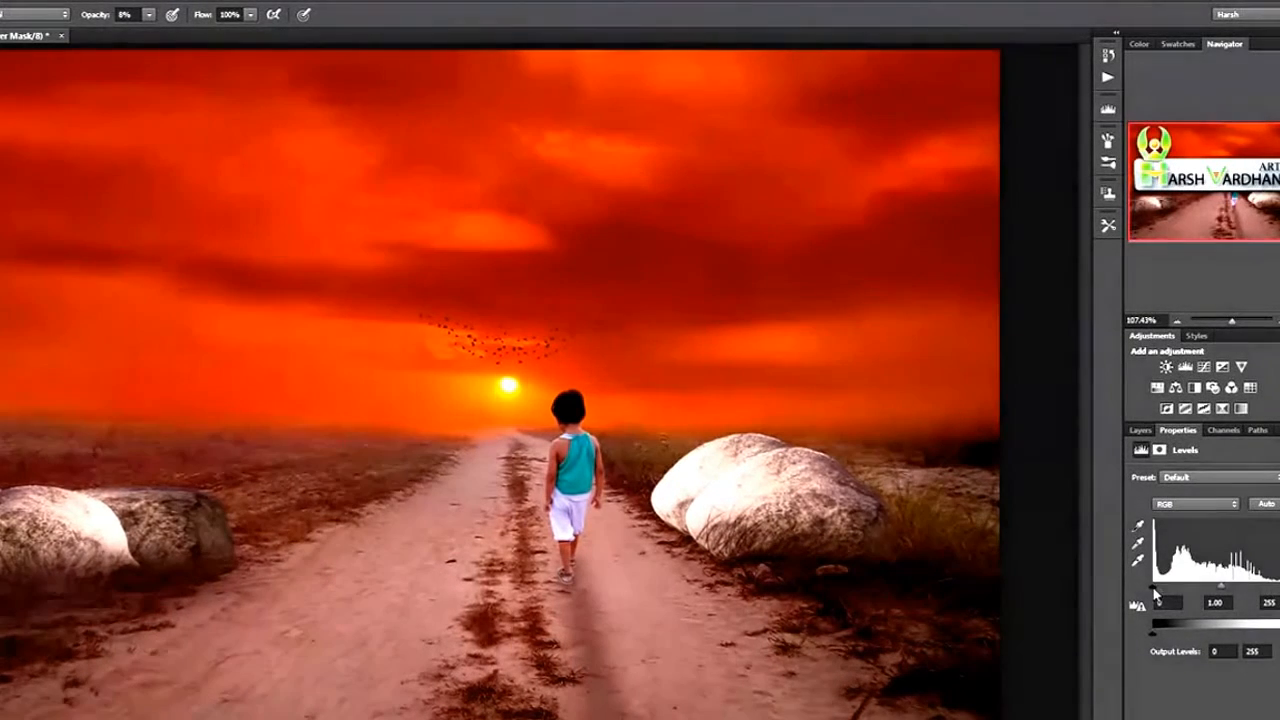
left_click_drag(1140, 584, 1170, 584)
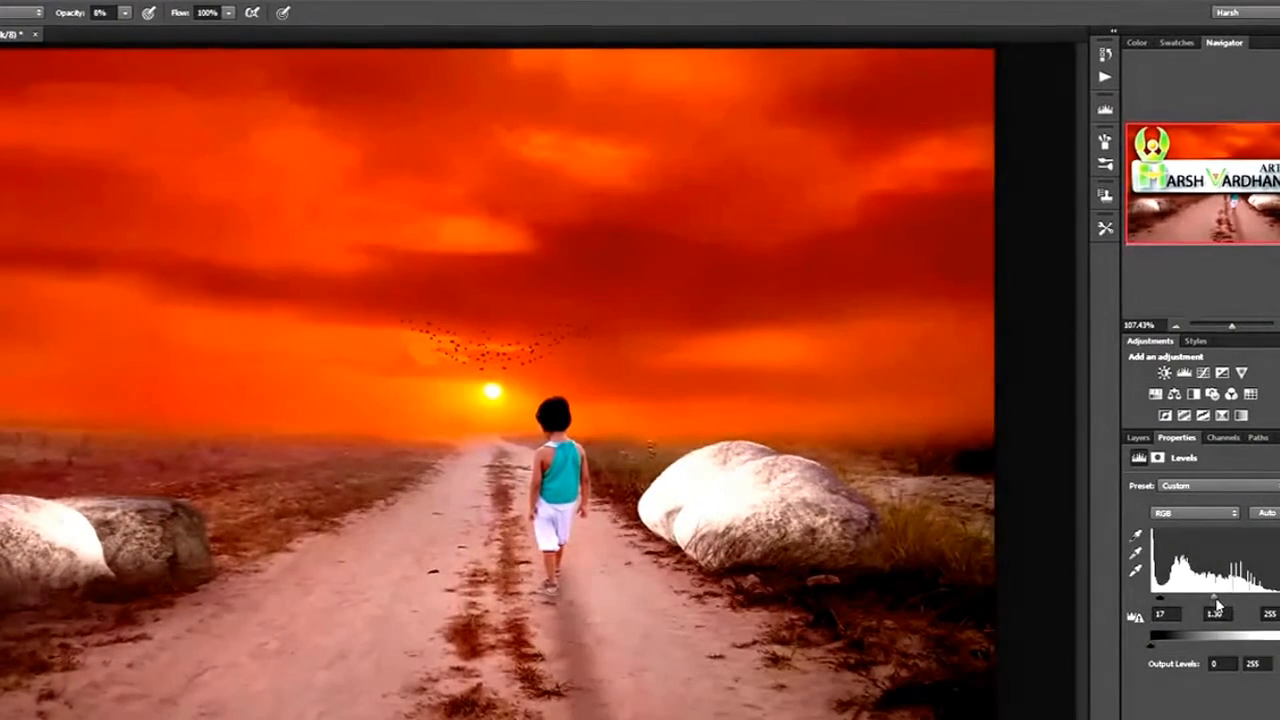
left_click_drag(1244, 596, 1232, 596)
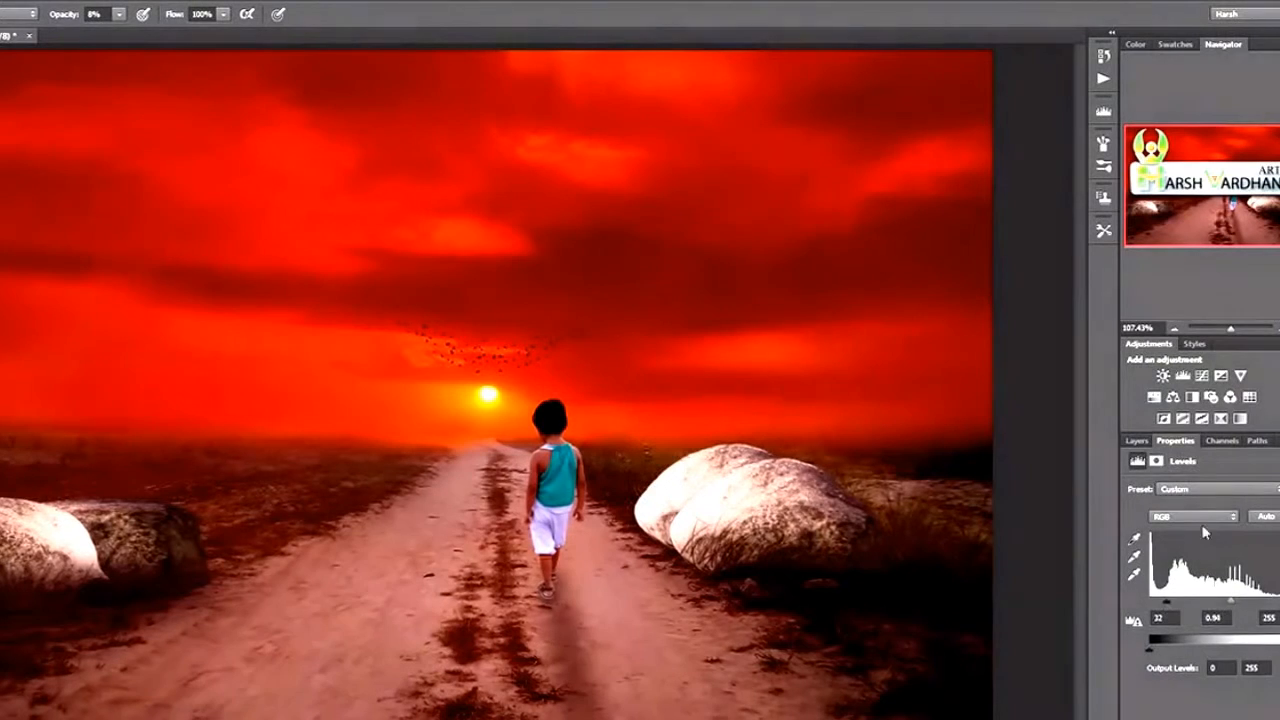
left_click(1136, 440)
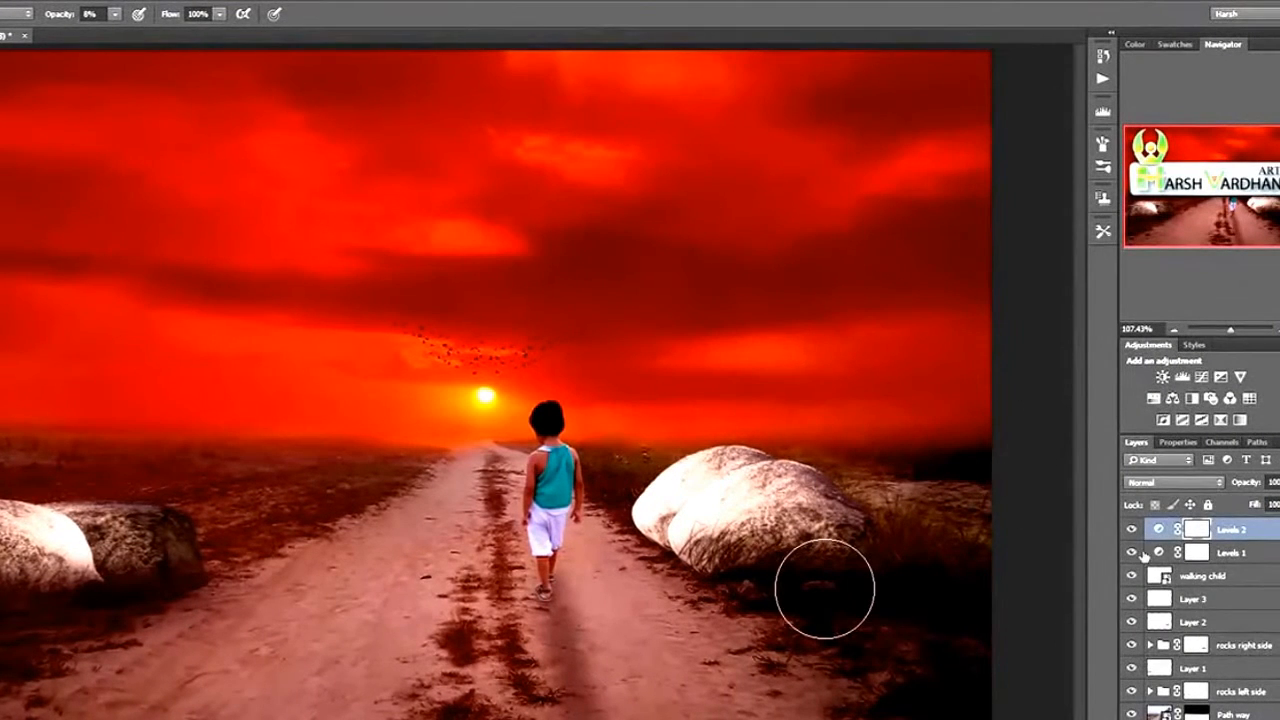
Step: Invert the Levels 2 layer mask to black so its darkening is hidden
left_click(1160, 528)
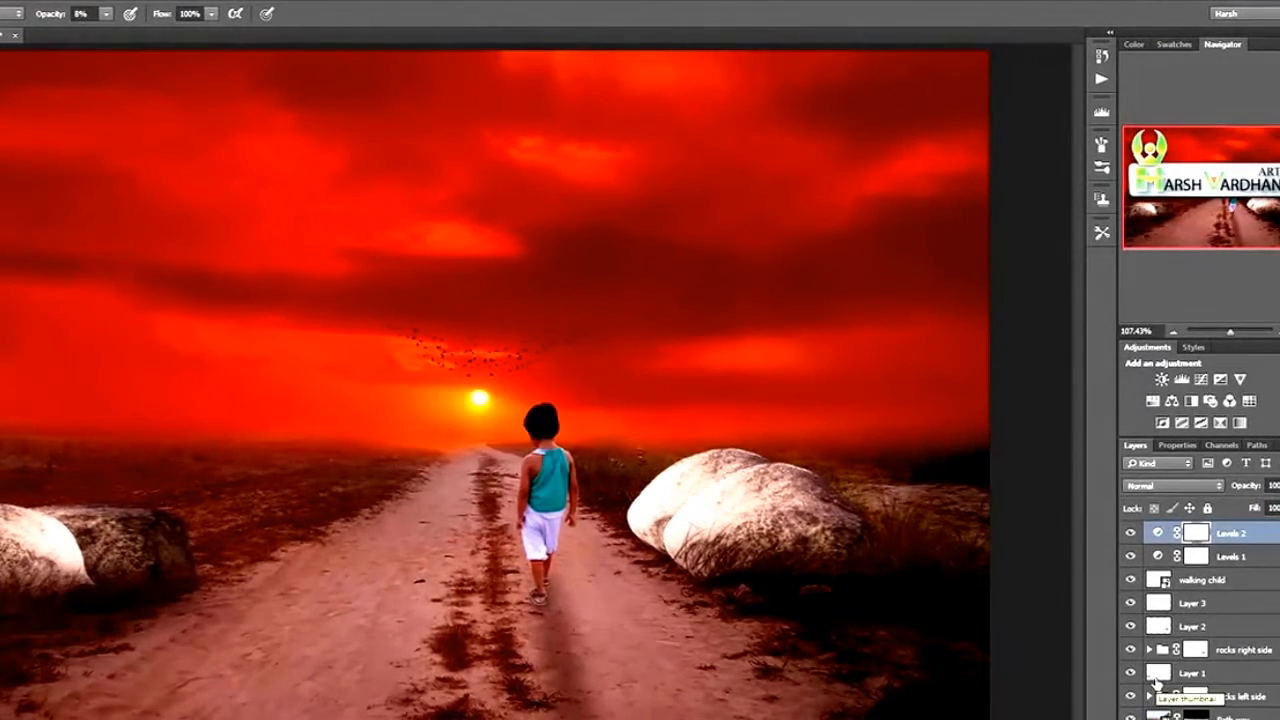
left_click(1196, 532)
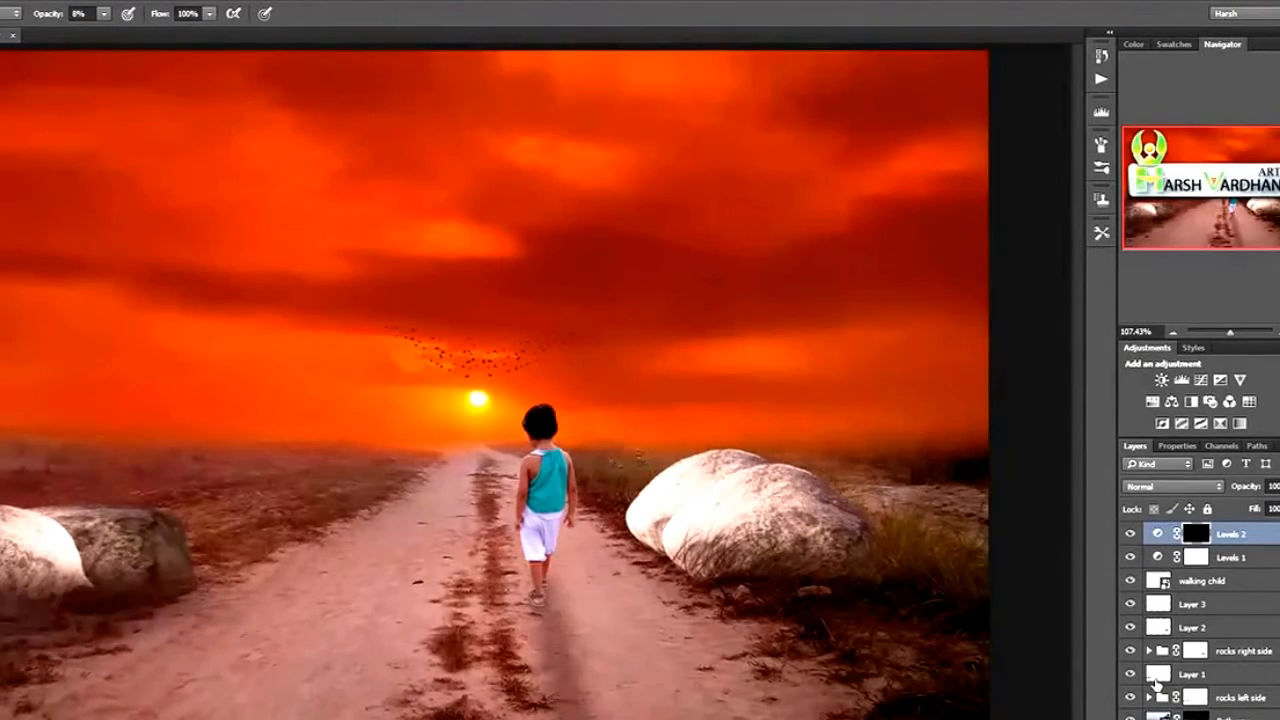